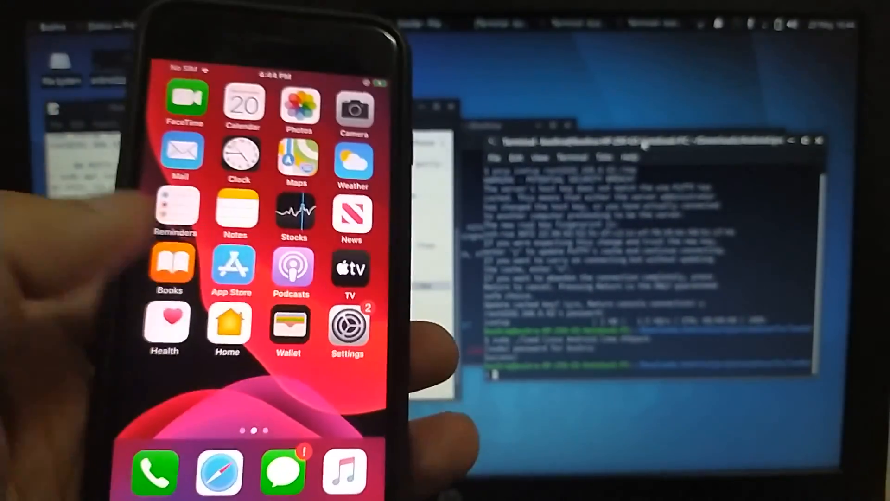
scroll(left, 3)
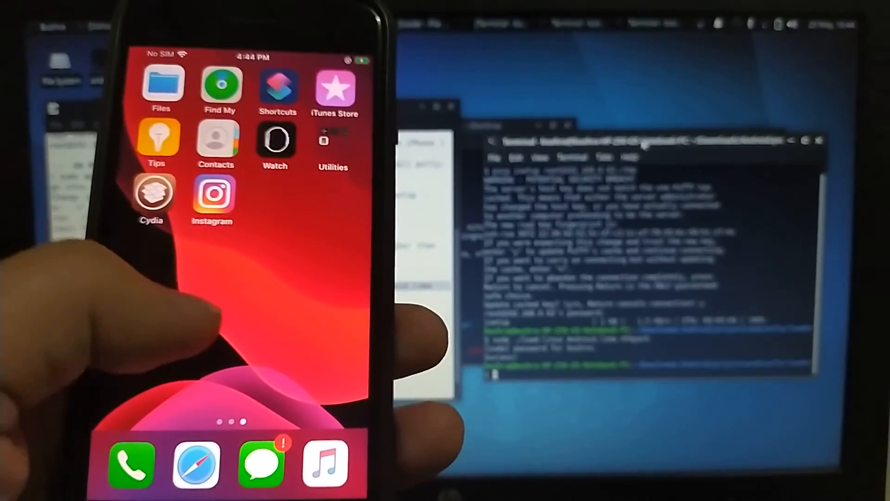